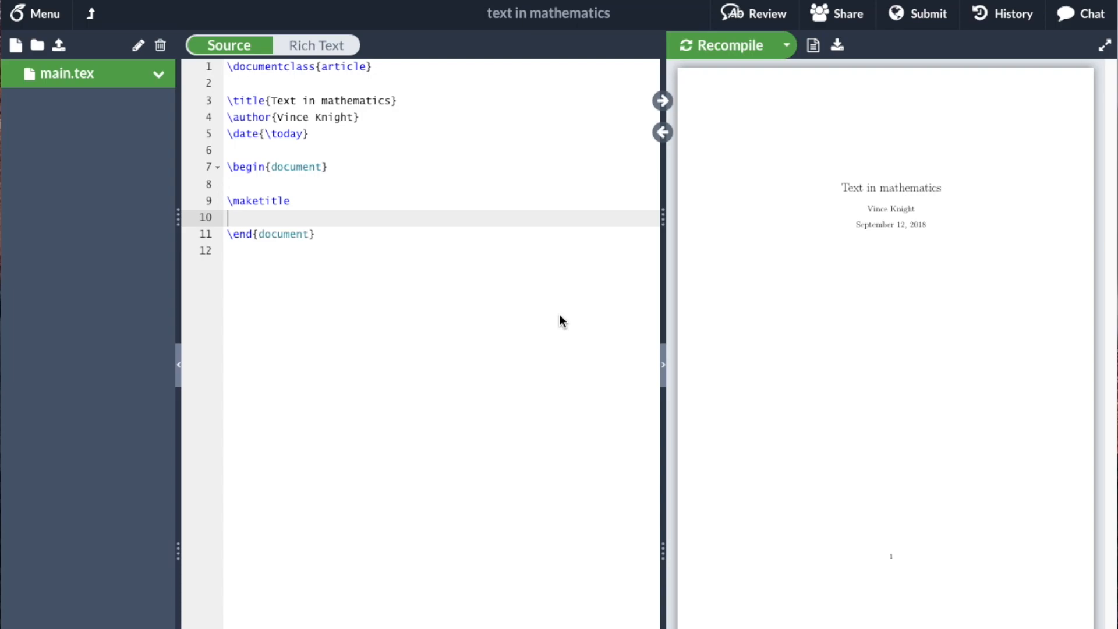
Add \usepackage{amsmath} to the preamble below the document class line.
click(267, 217)
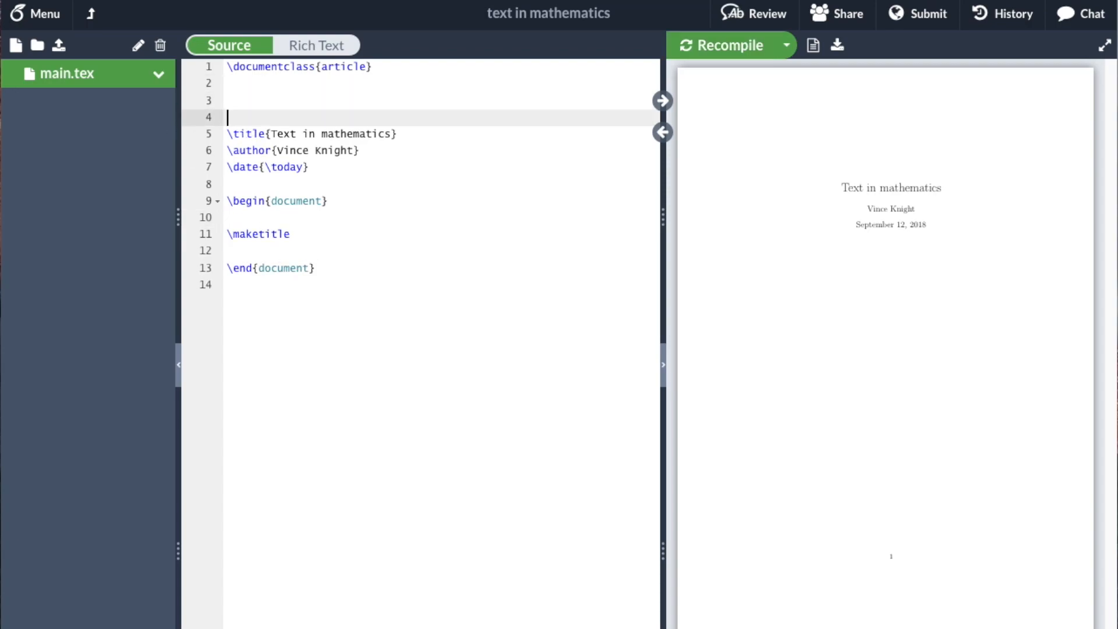
text(\usepa)
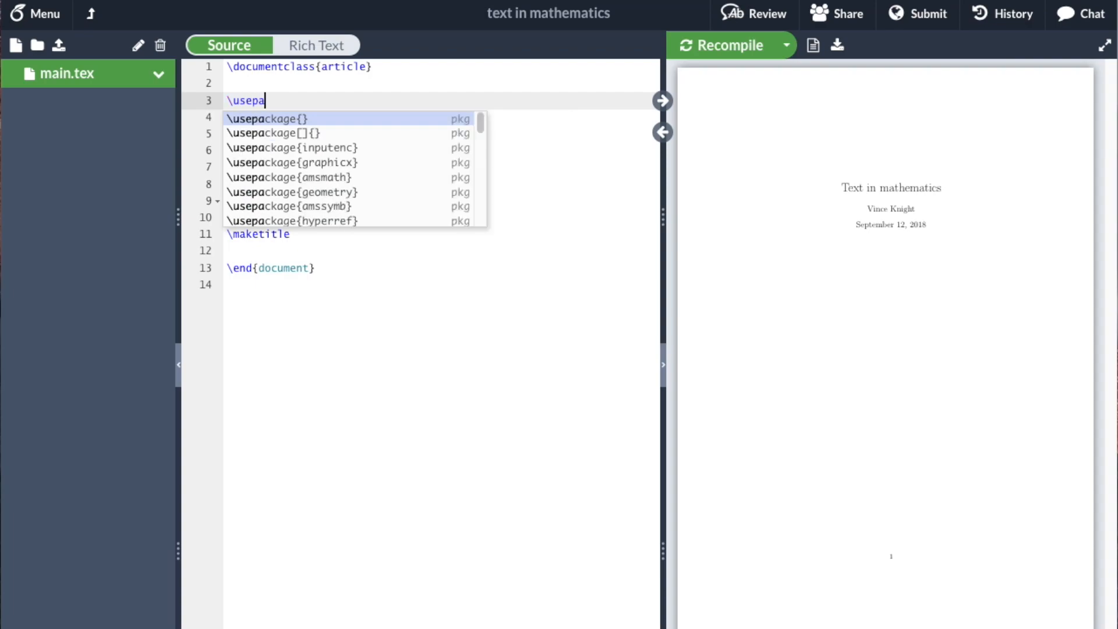
text(ckage{amsmath)
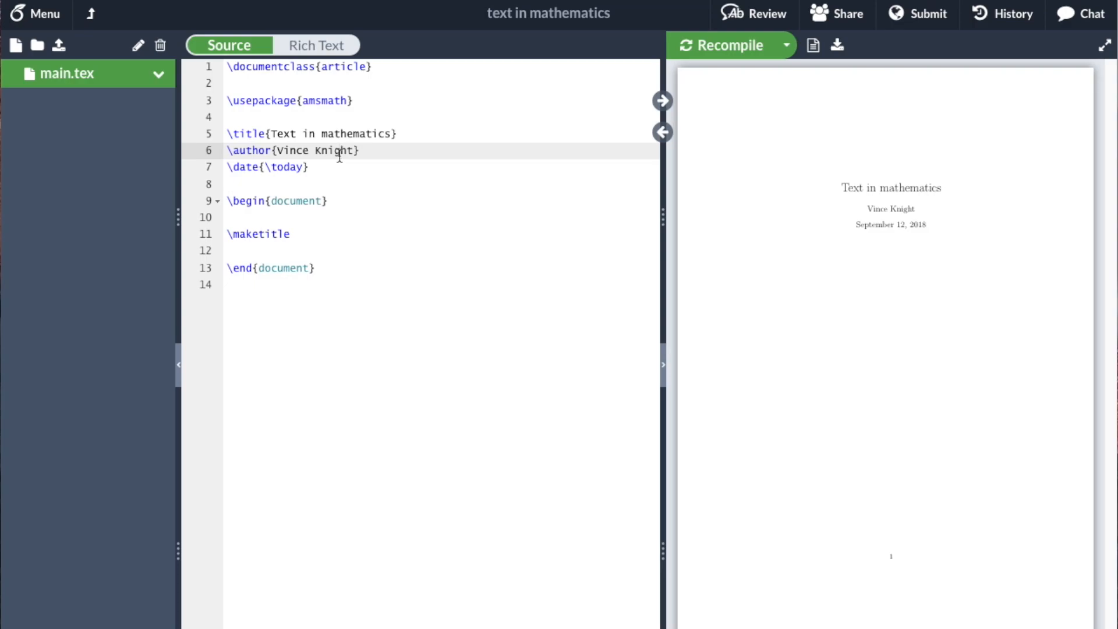
mouse_move(412, 124)
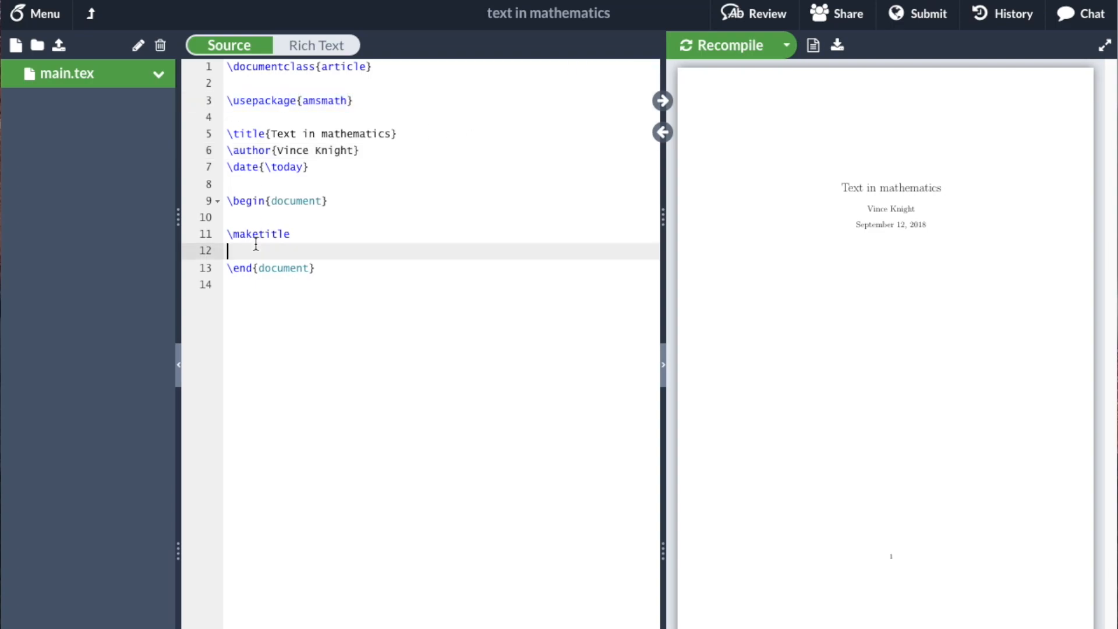
Start a display equation \[ below \maketitle containing x ^ 2 = 1.
key(Enter)
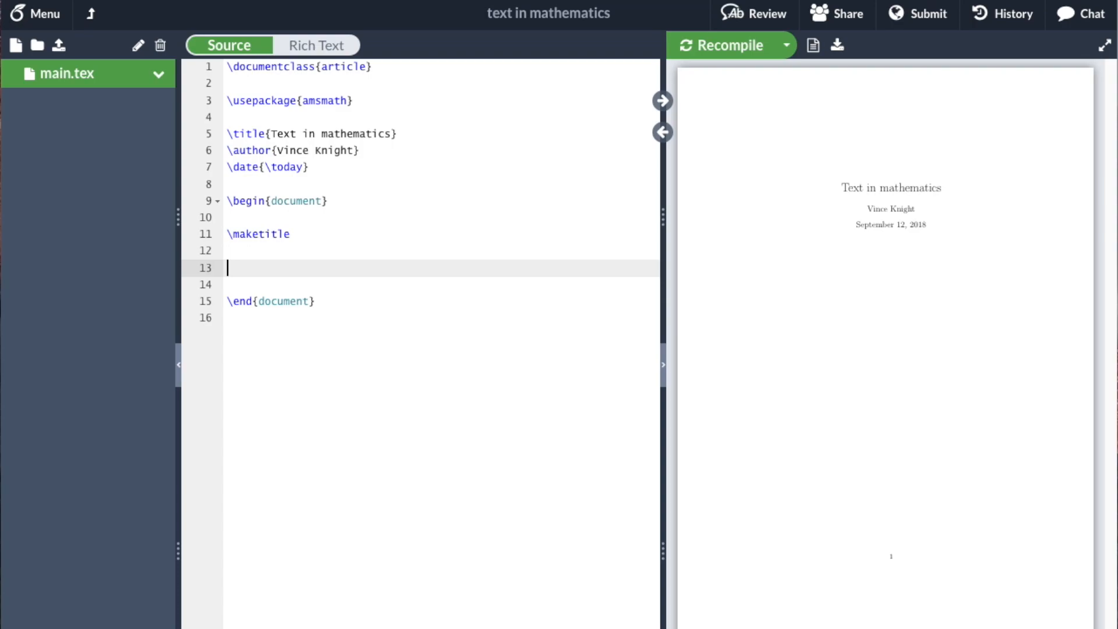
text(\[)
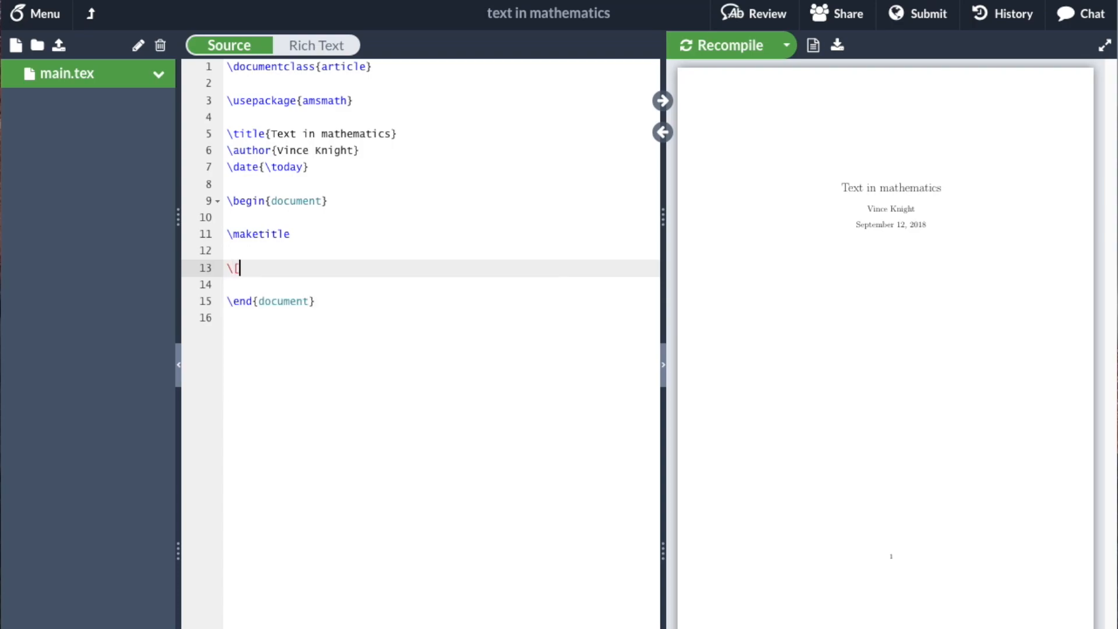
key(Enter)
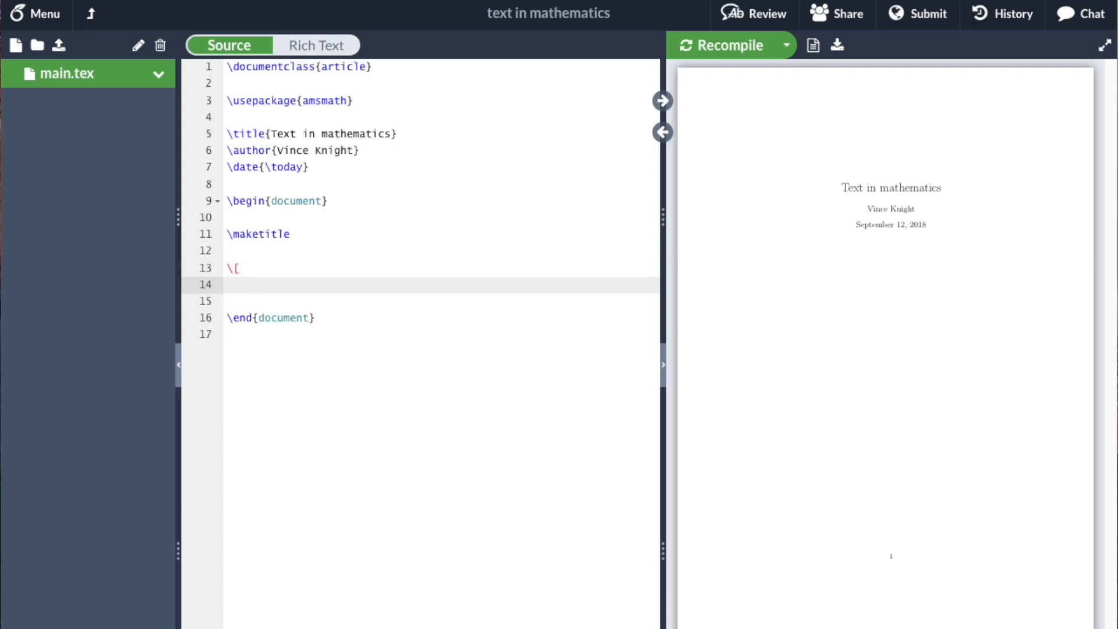
text(x)
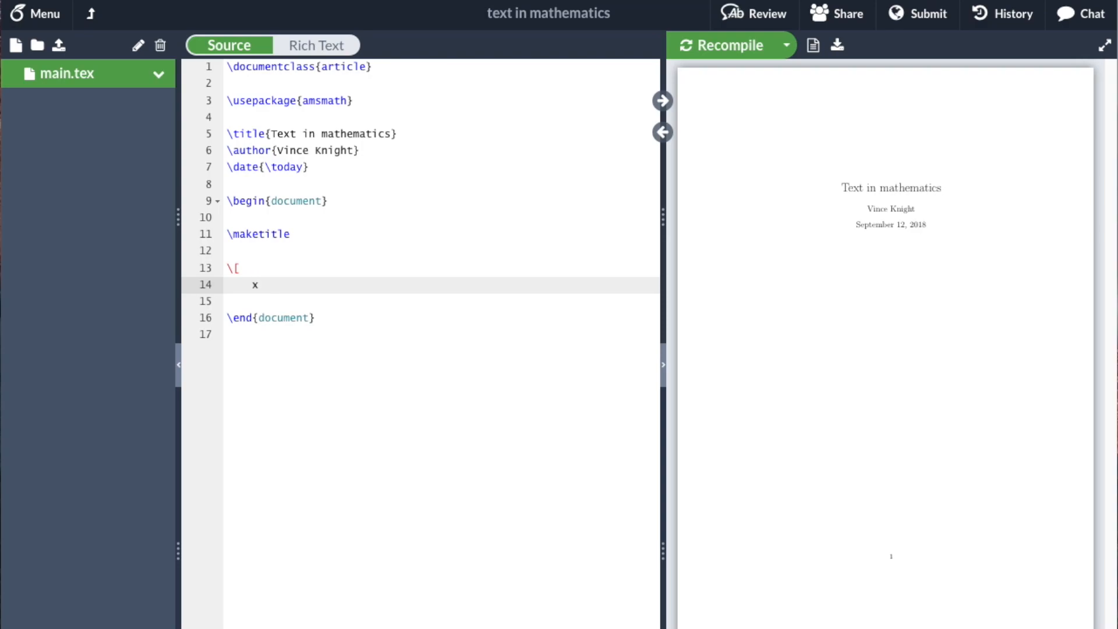
text(^ 2 = 1)
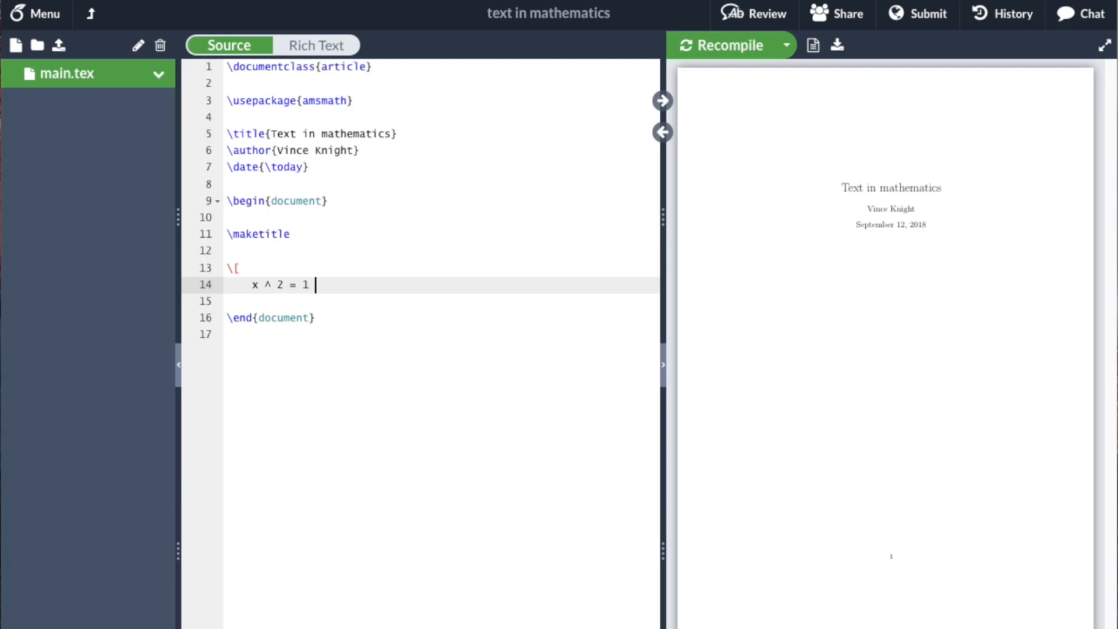
Finish the equation with \text{ implies } x \pm 1 and close it with \].
text(\text)
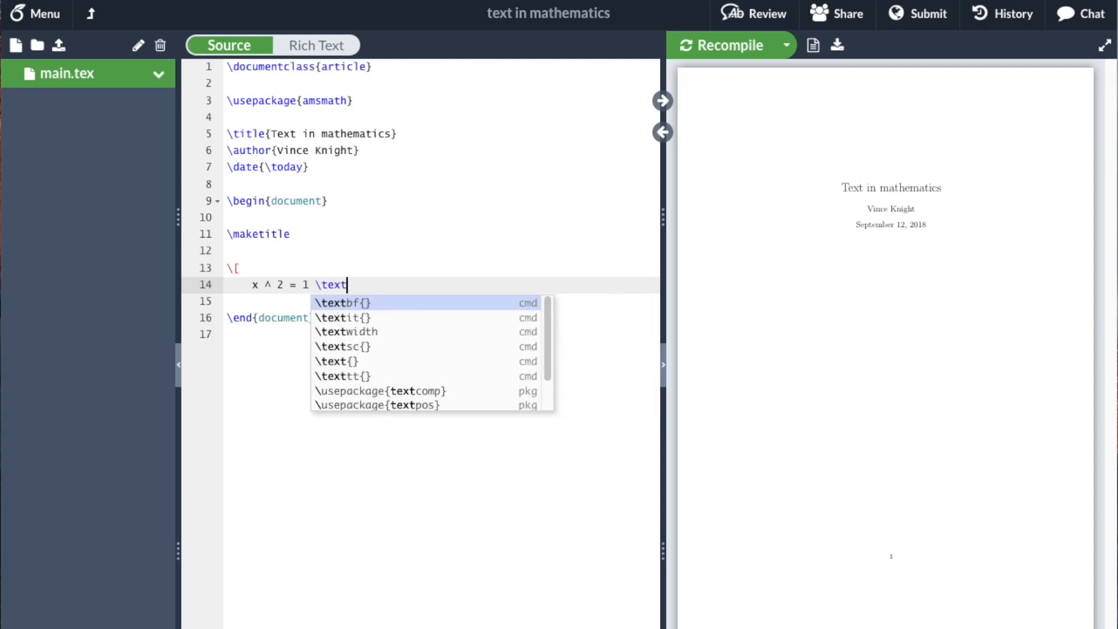
click(343, 361)
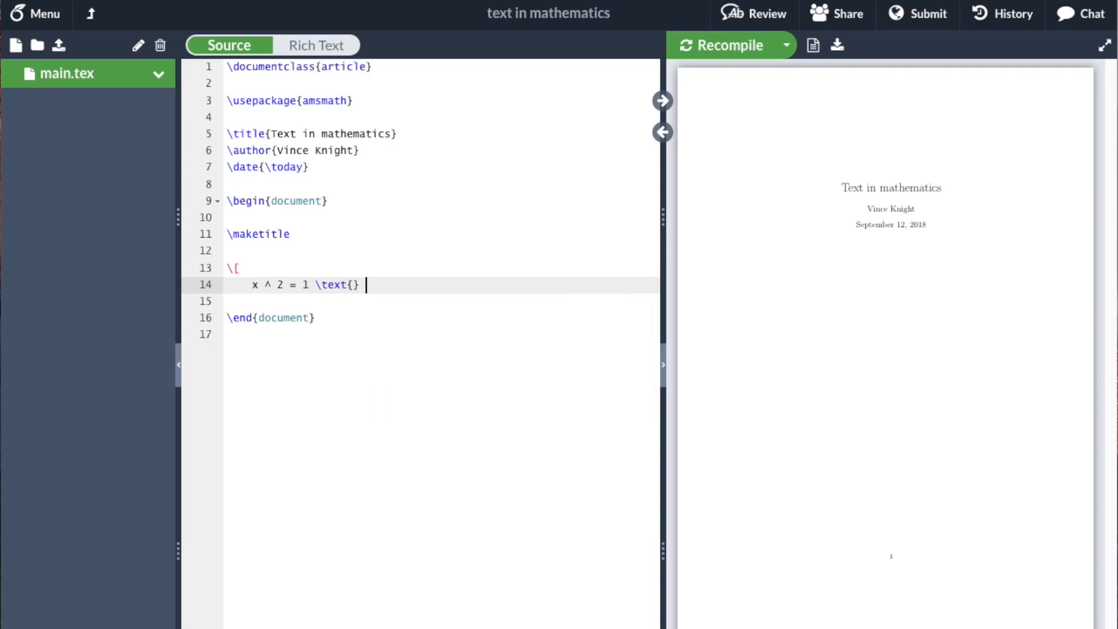
text(implies)
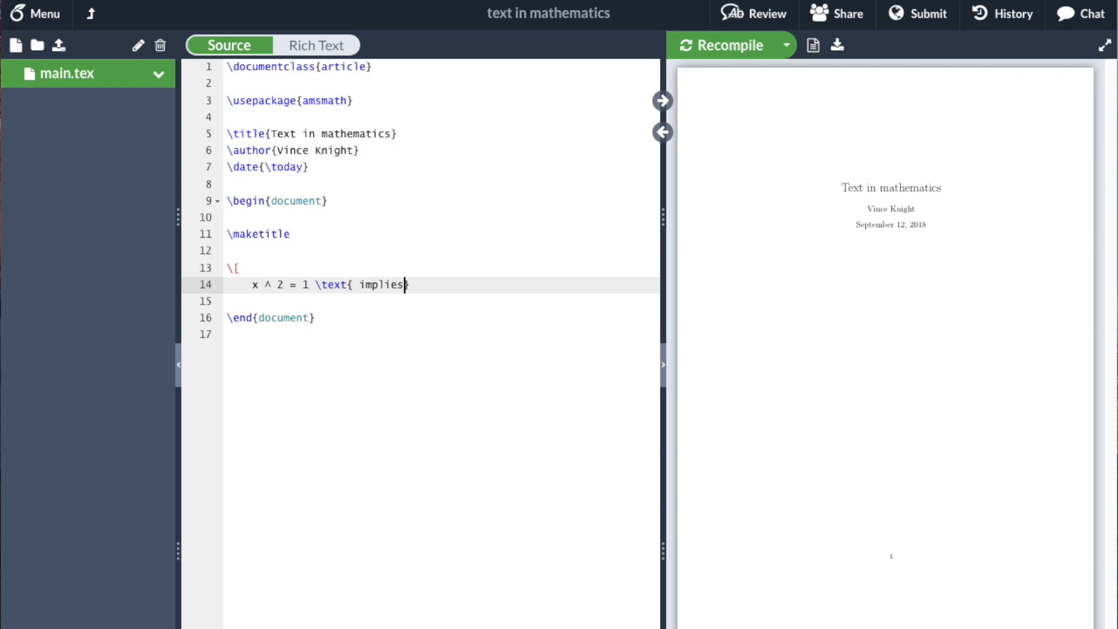
text(}z)
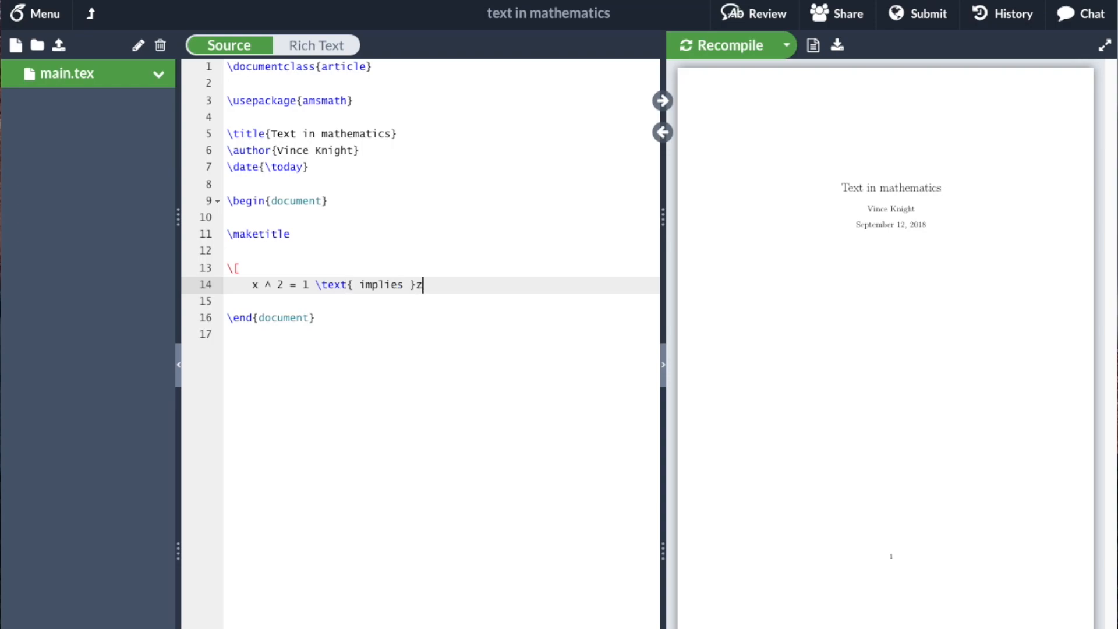
text(\pm 1)
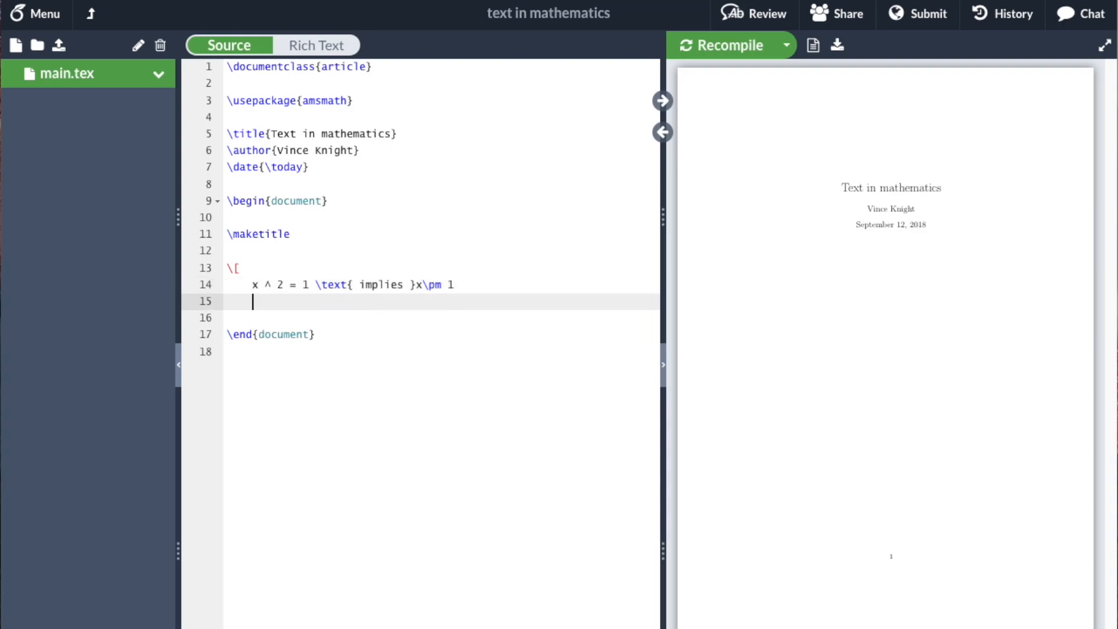
text(\])
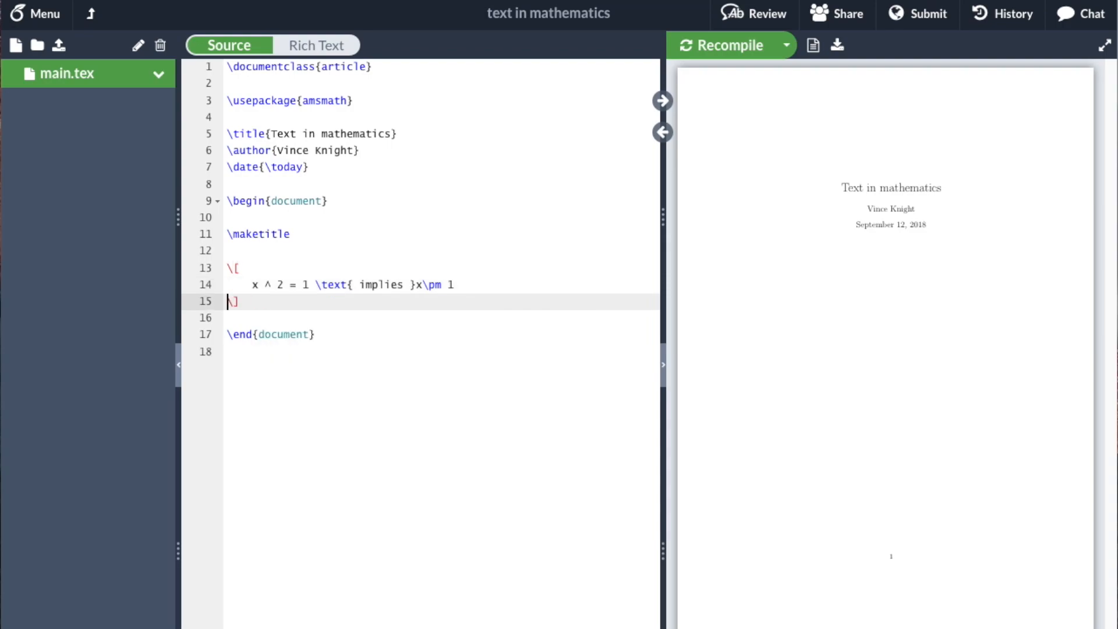
Recompile and zoom the PDF preview to read x² = 1 implies x ± 1.
click(722, 46)
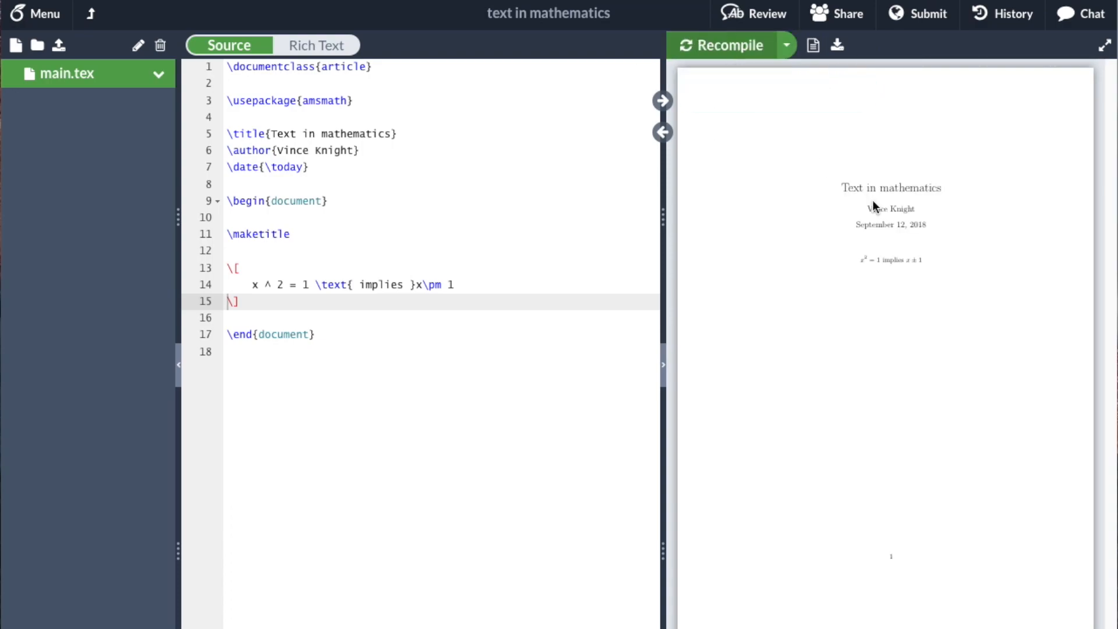
click(799, 91)
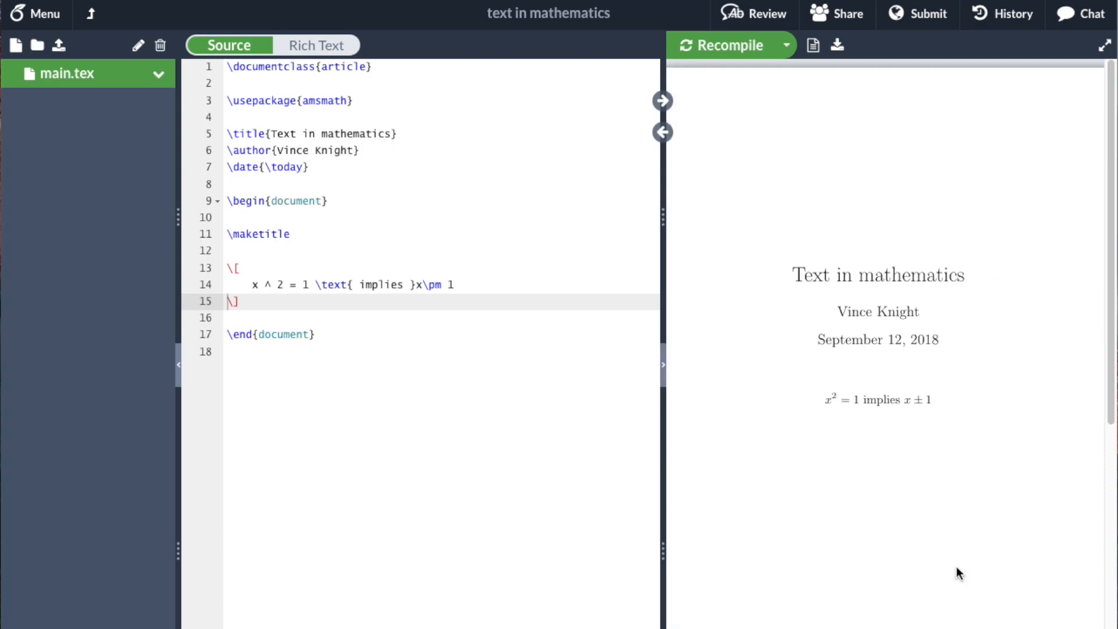
mouse_move(467, 326)
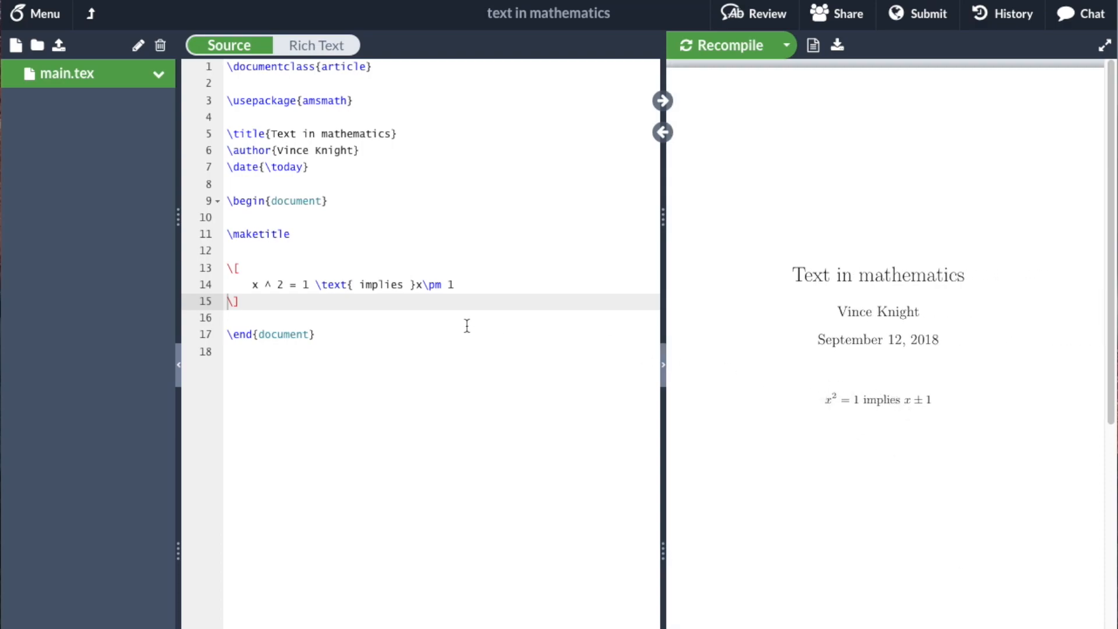
mouse_move(401, 324)
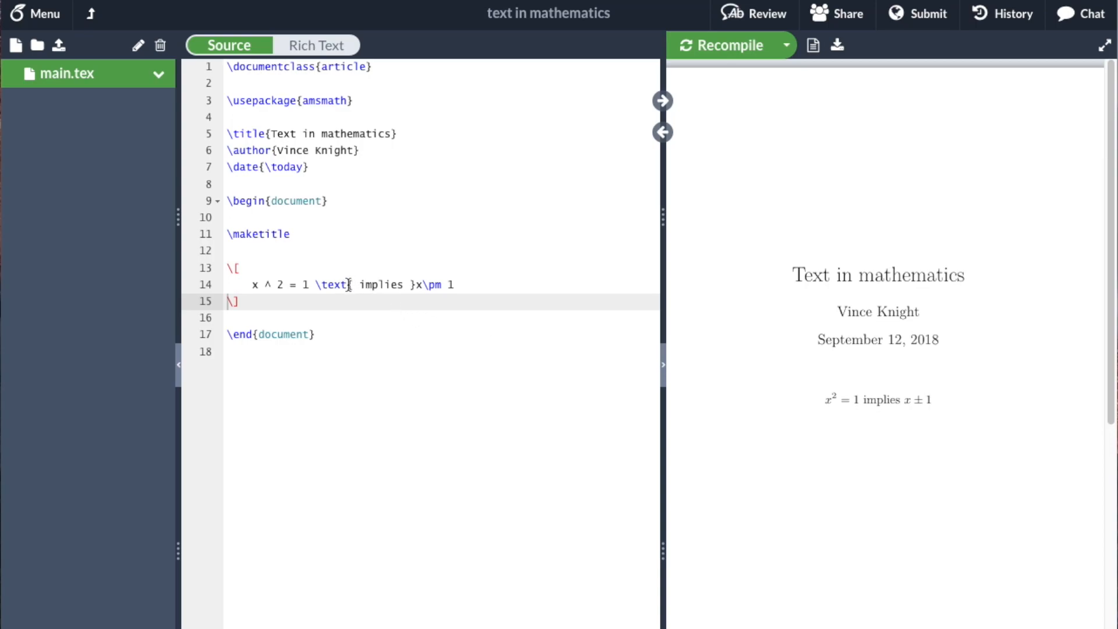
double_click(333, 284)
text(mbo)
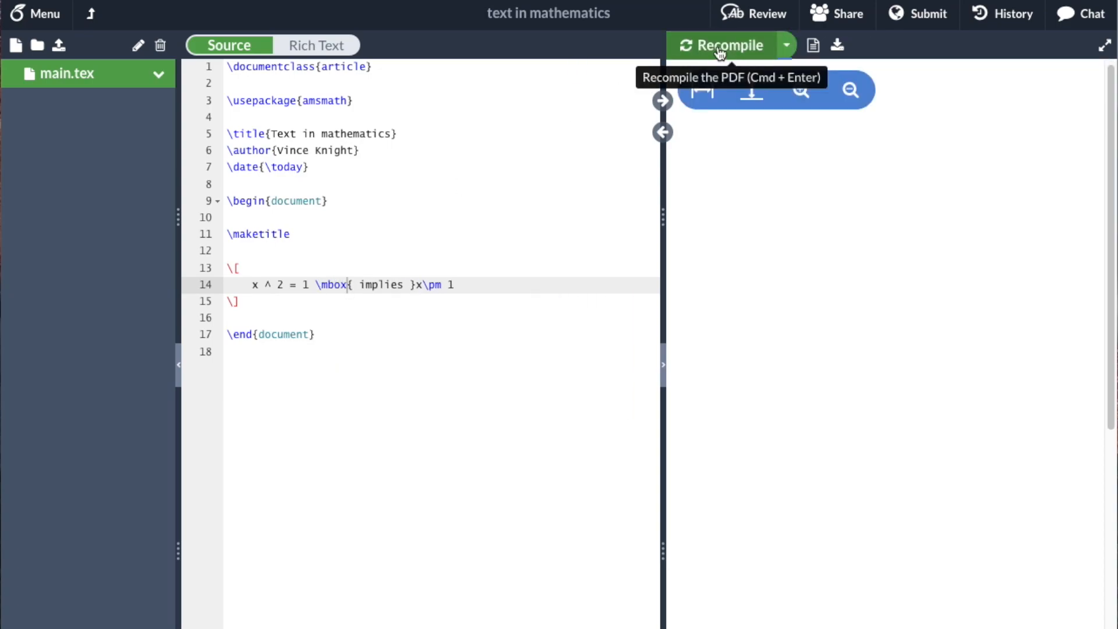
click(722, 46)
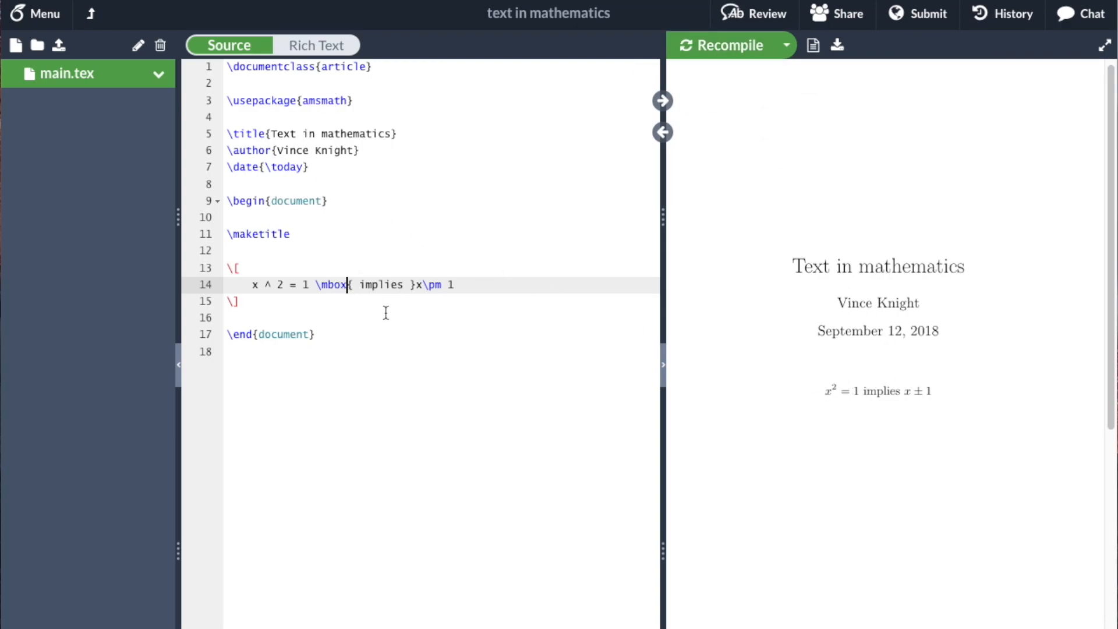
text(text)
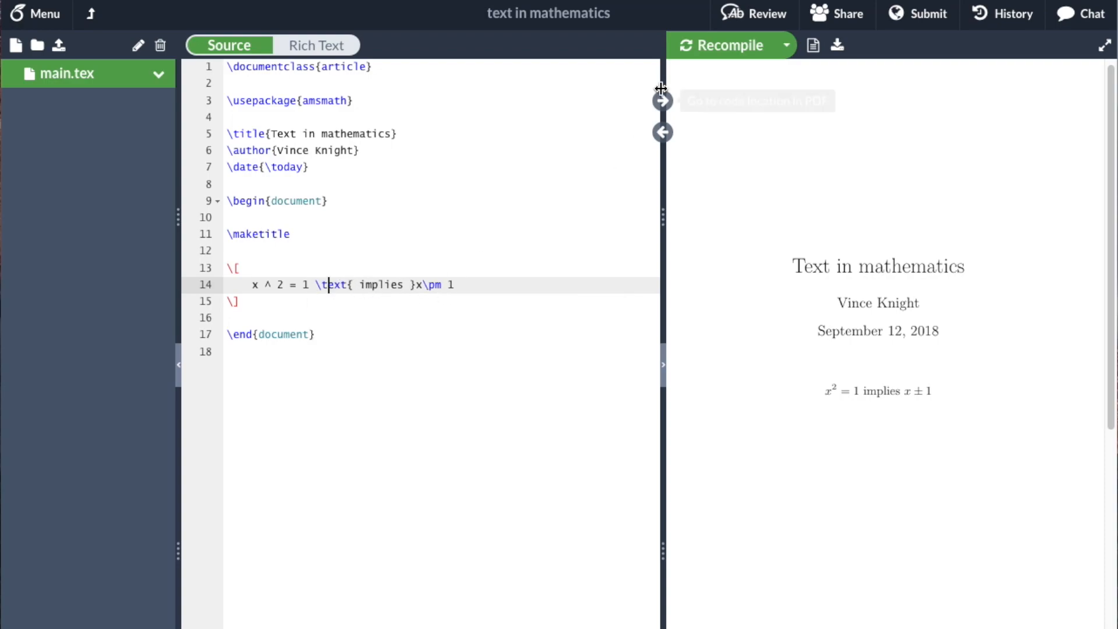
mouse_move(597, 58)
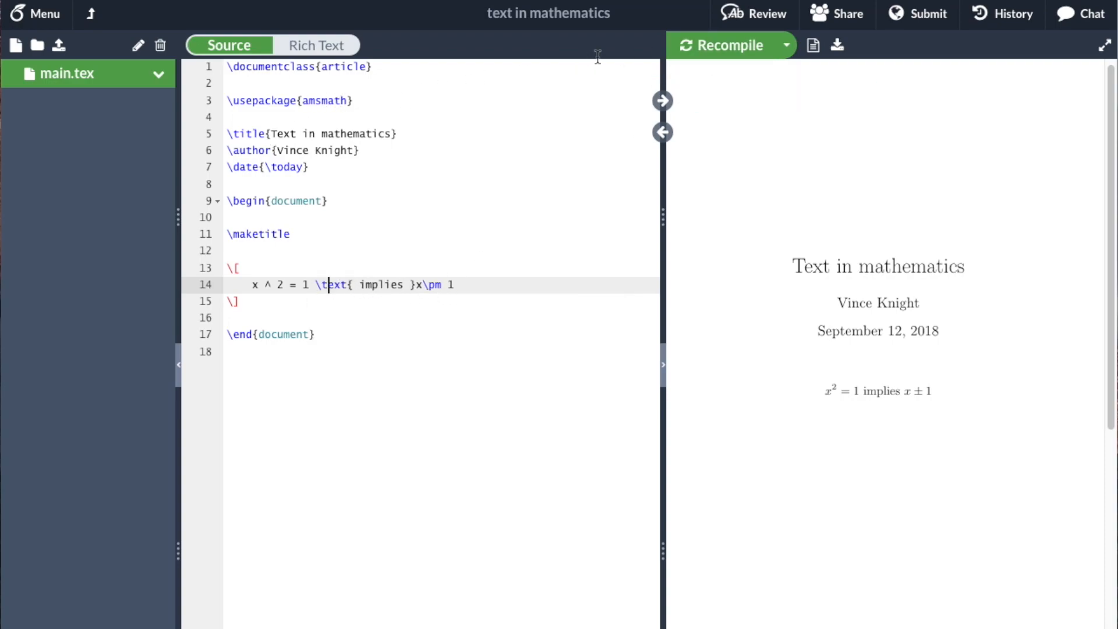
mouse_move(728, 49)
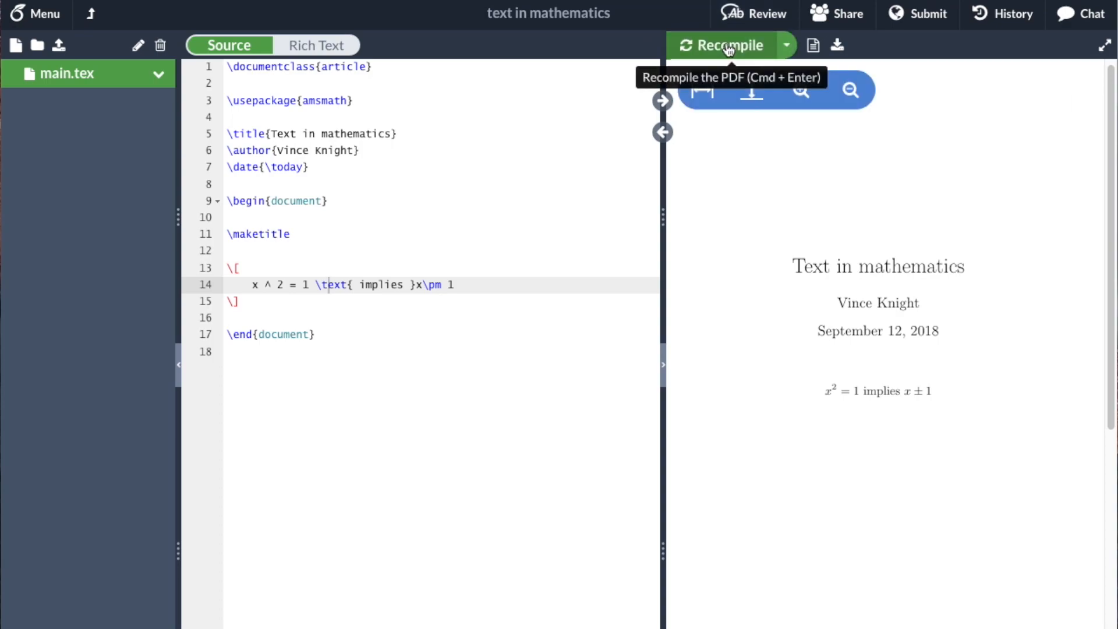